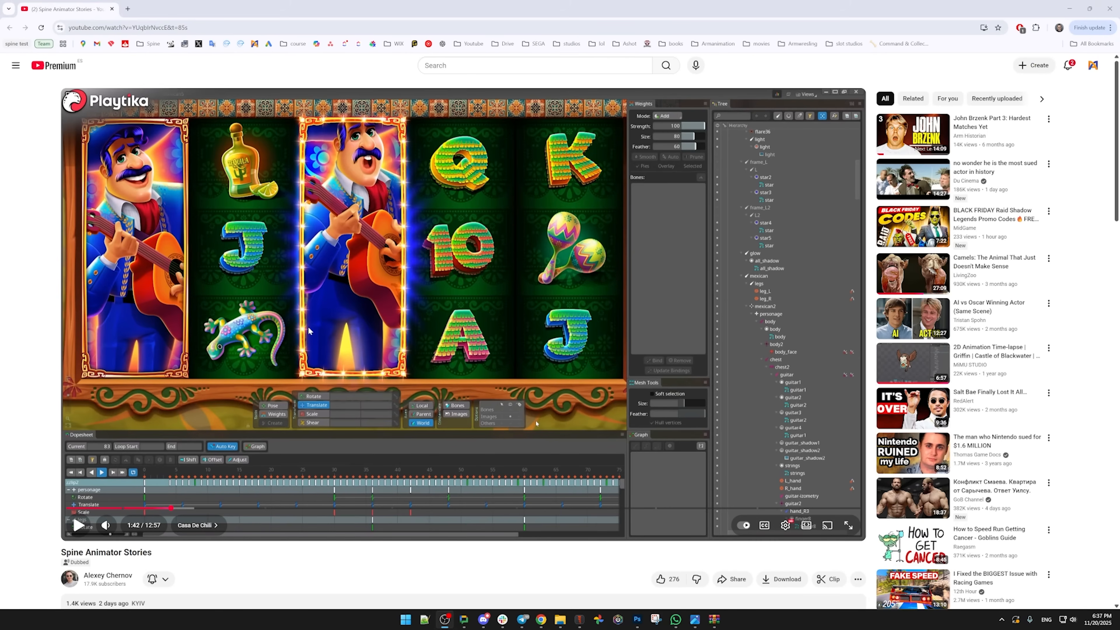
Leave the YouTube video and switch to Spine Pro with the rays_all project open
{"action": "left_click", "coordinate": [80, 526]}
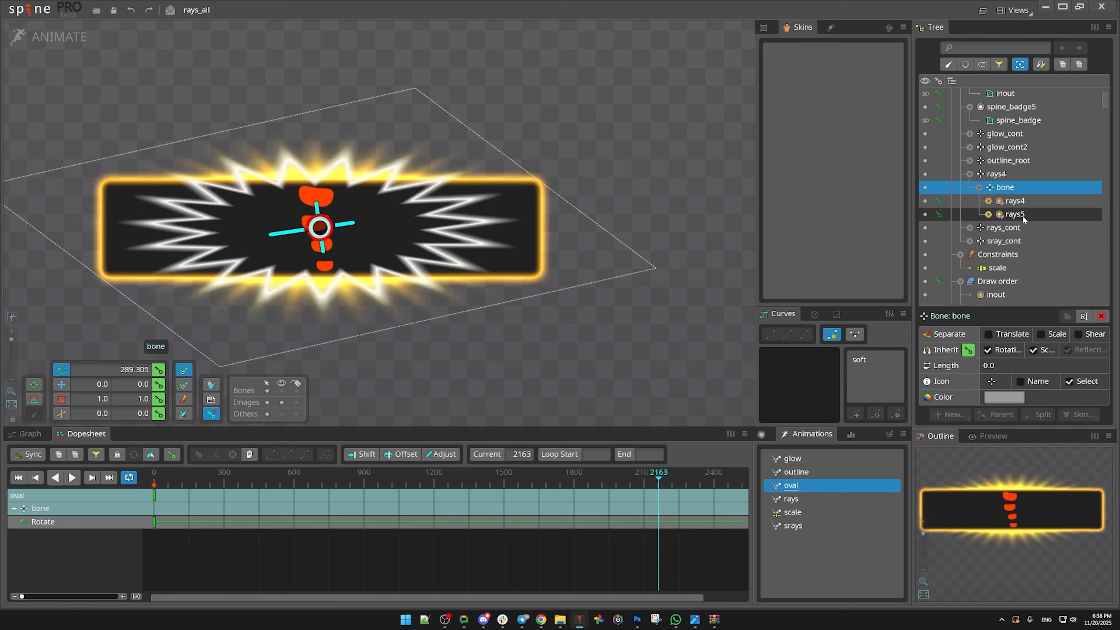
Deselect the bone, play the oval animation, then switch to the outline animation
{"action": "left_click", "coordinate": [1015, 213]}
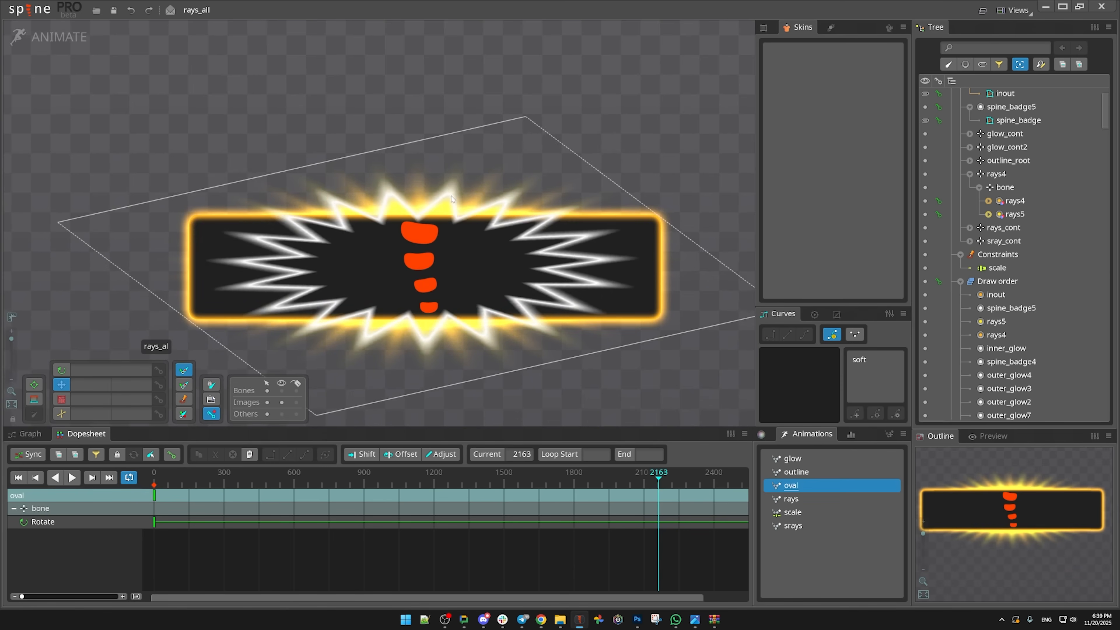
{"action": "left_click", "coordinate": [72, 478]}
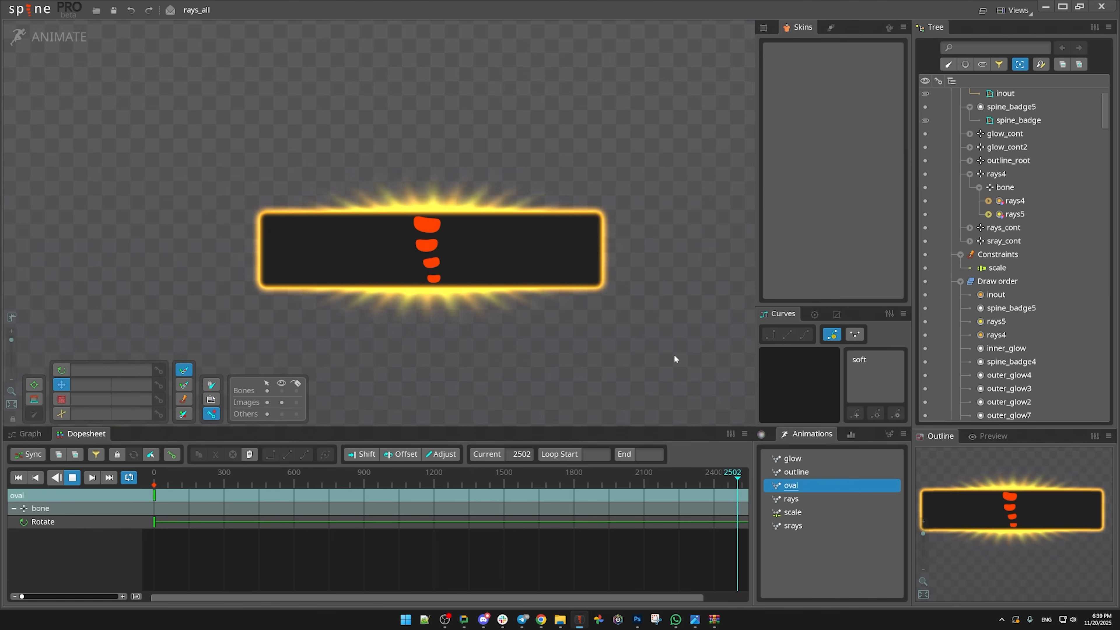
{"action": "left_click", "coordinate": [796, 471]}
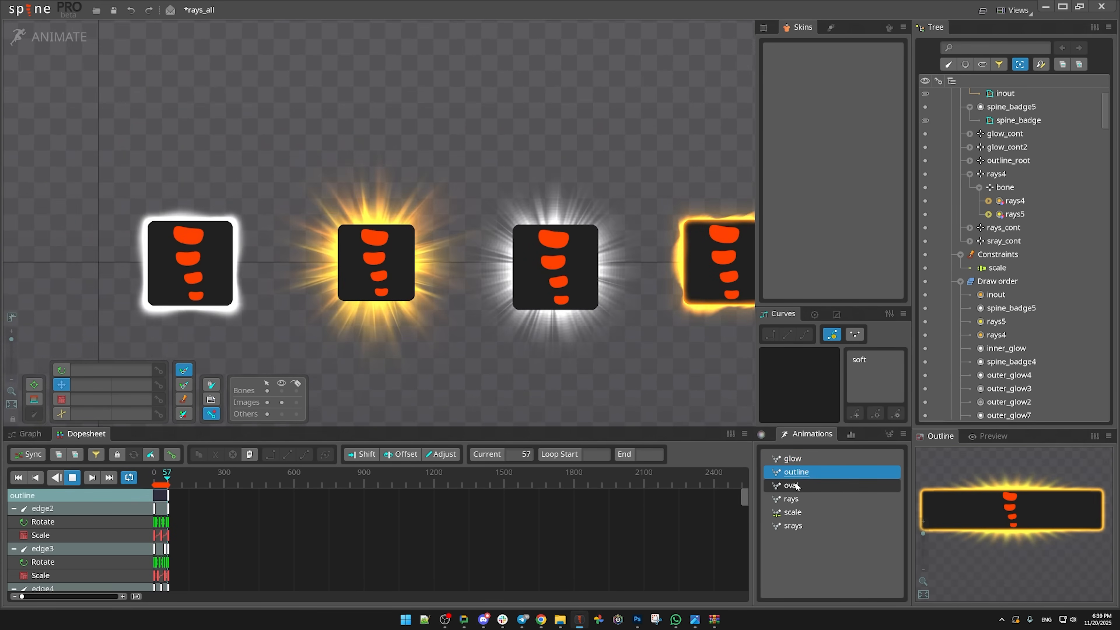
Step through the oval, rays and srays animations, then return to setup mode
{"action": "left_click", "coordinate": [791, 485]}
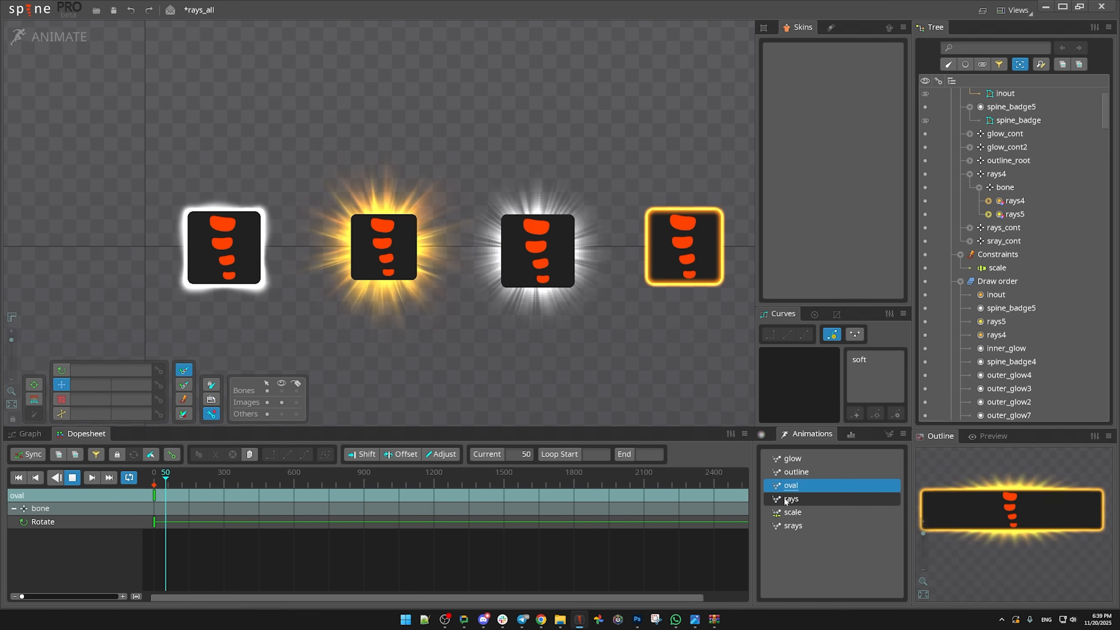
{"action": "left_click", "coordinate": [792, 499]}
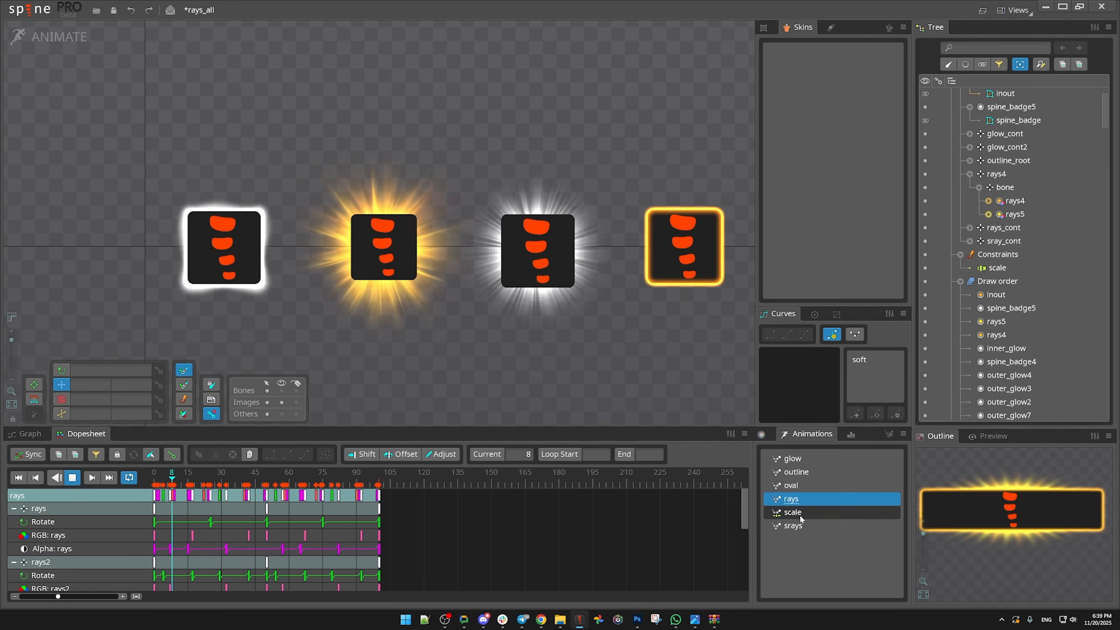
{"action": "left_click", "coordinate": [793, 525]}
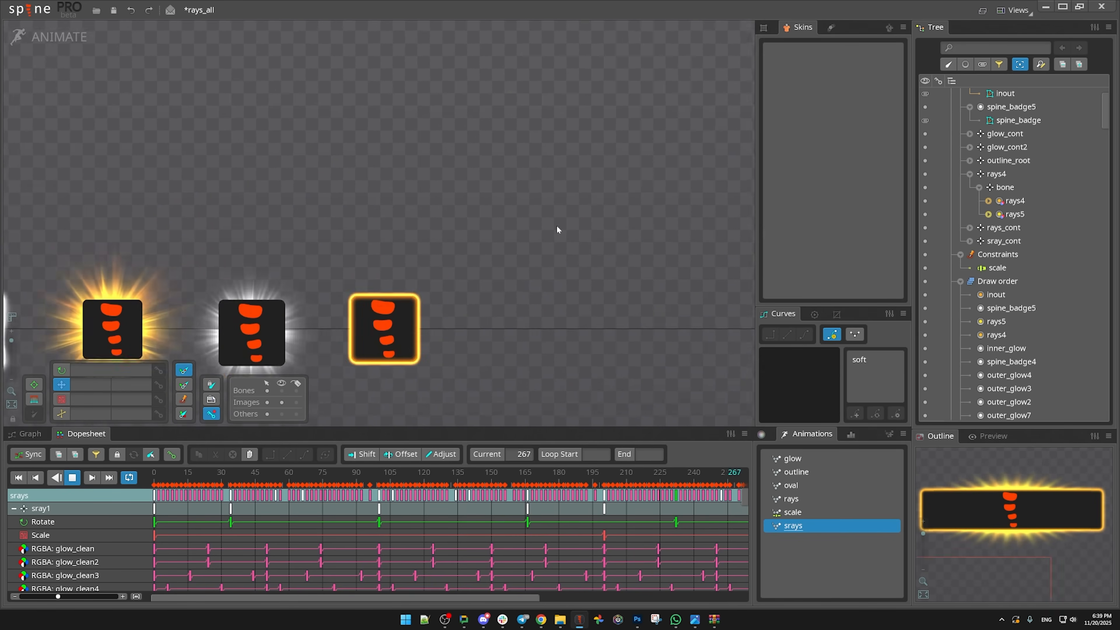
{"action": "left_click", "coordinate": [50, 36]}
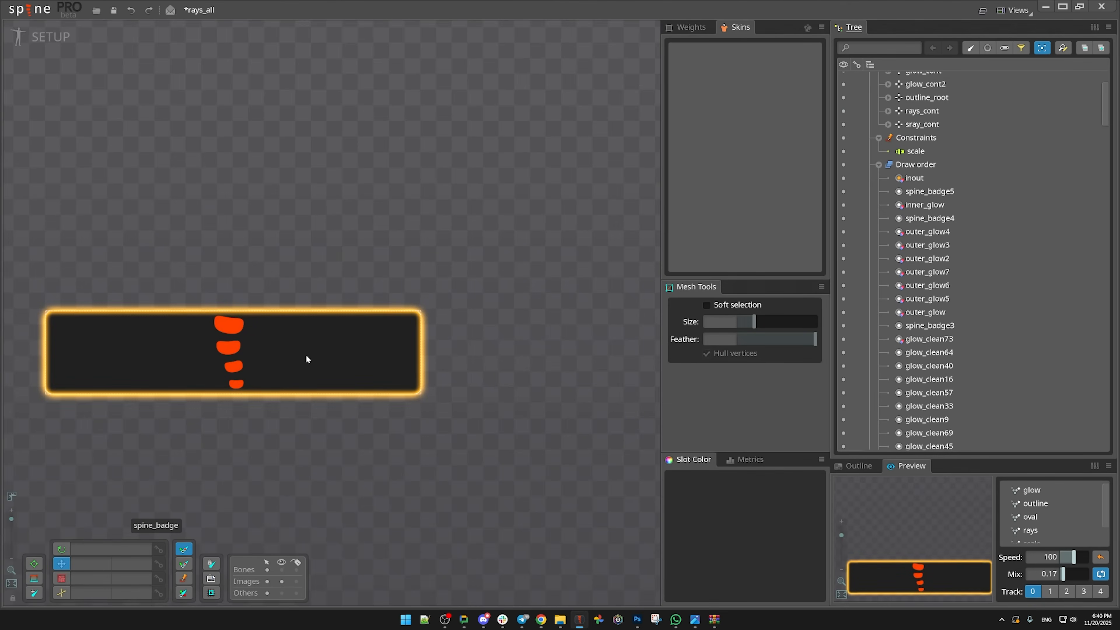
Drag the rays_al starburst image into the skeleton and give its slot a new rays_al bone
{"action": "left_click", "coordinate": [922, 117]}
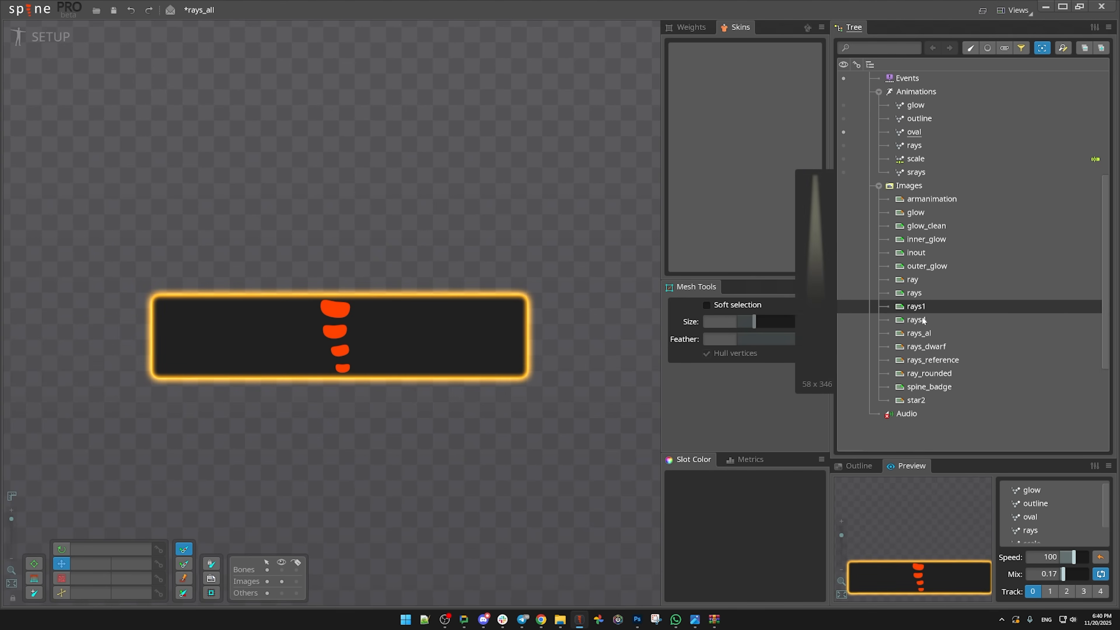
{"action": "left_click", "coordinate": [921, 333]}
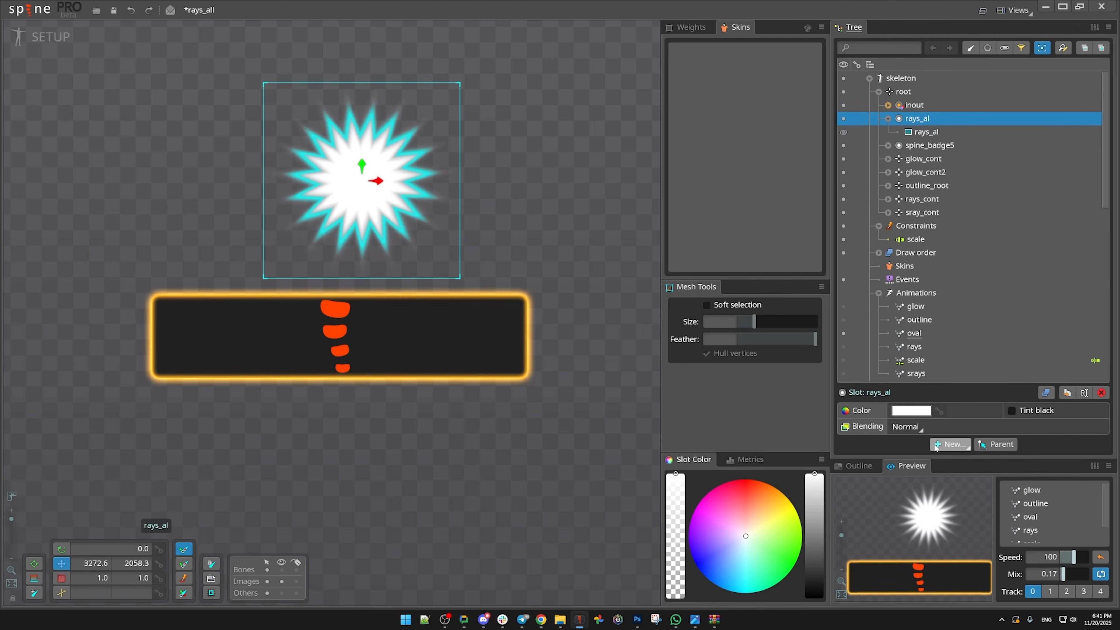
{"action": "left_click", "coordinate": [951, 444]}
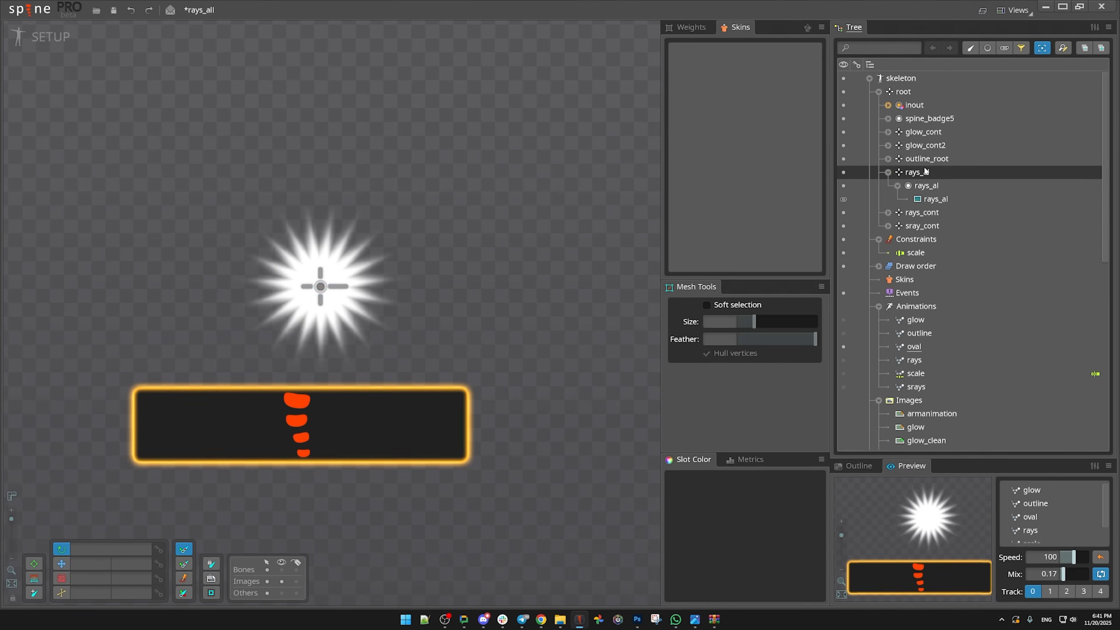
Add a new bone under root and move the rays_al bone beneath it
{"action": "left_click", "coordinate": [903, 91]}
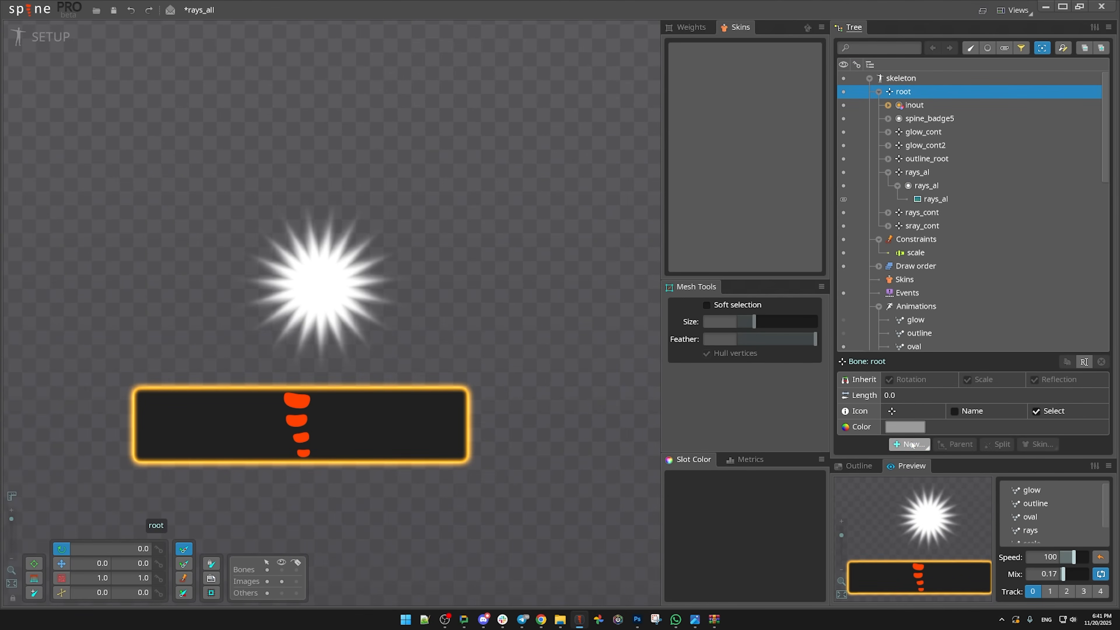
{"action": "left_click", "coordinate": [917, 185]}
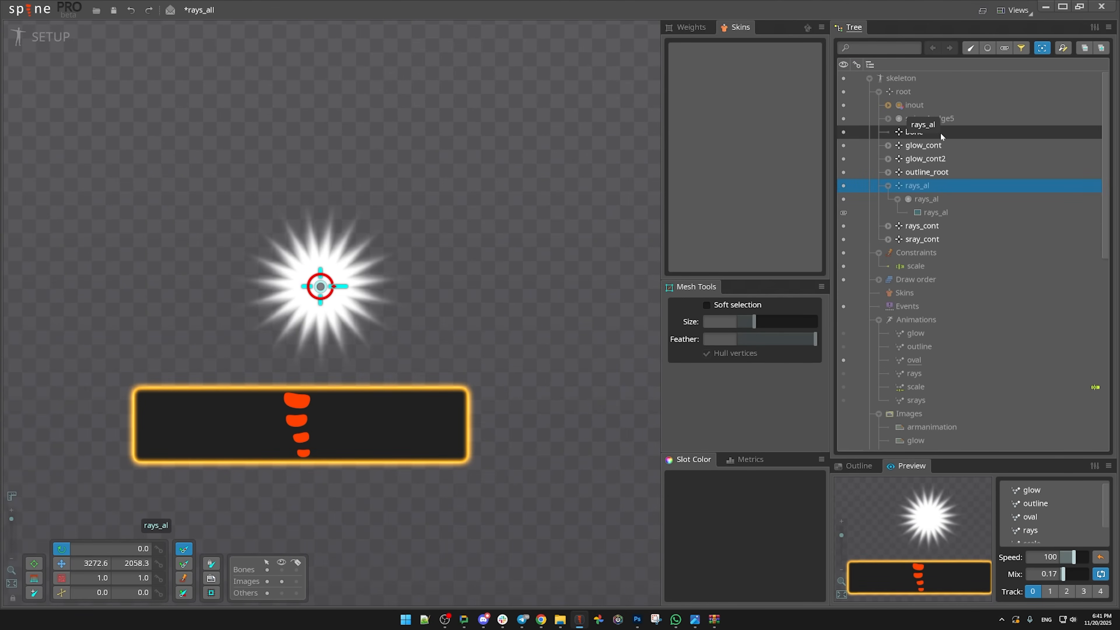
{"action": "left_click", "coordinate": [914, 132]}
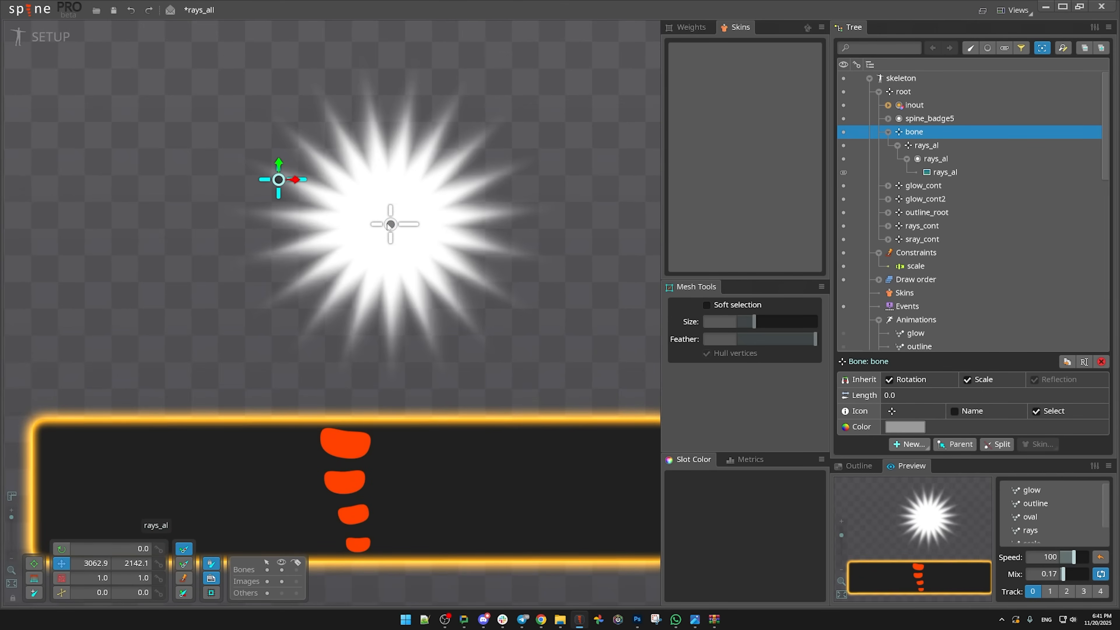
Paste rays_al's transform onto the new parent bone so it sits at the starburst centre
{"action": "left_click", "coordinate": [926, 145]}
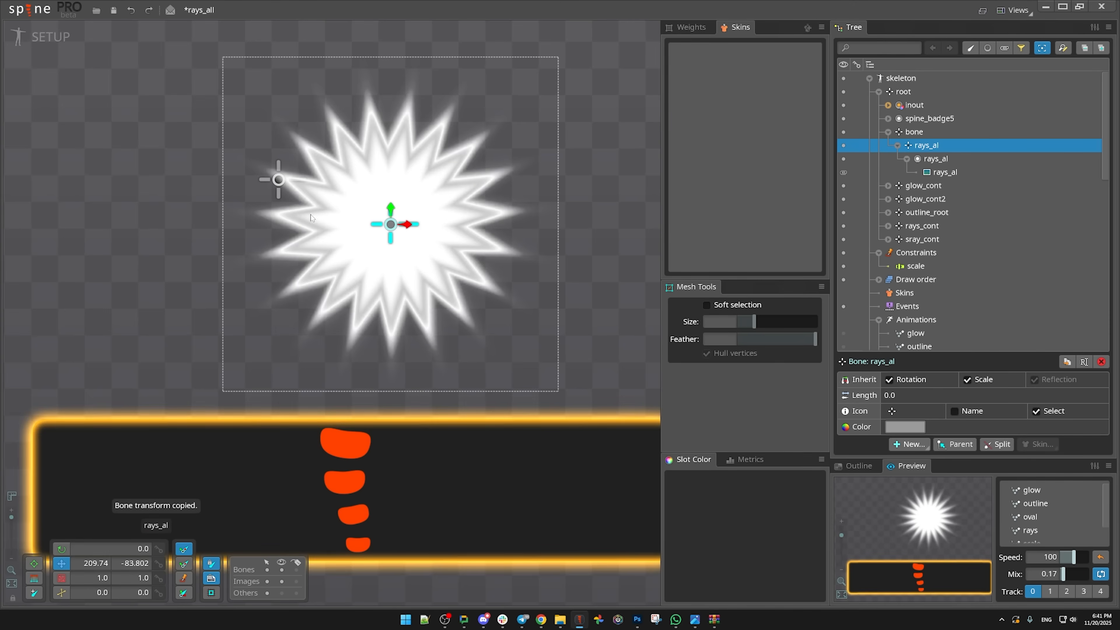
{"action": "left_click", "coordinate": [913, 131]}
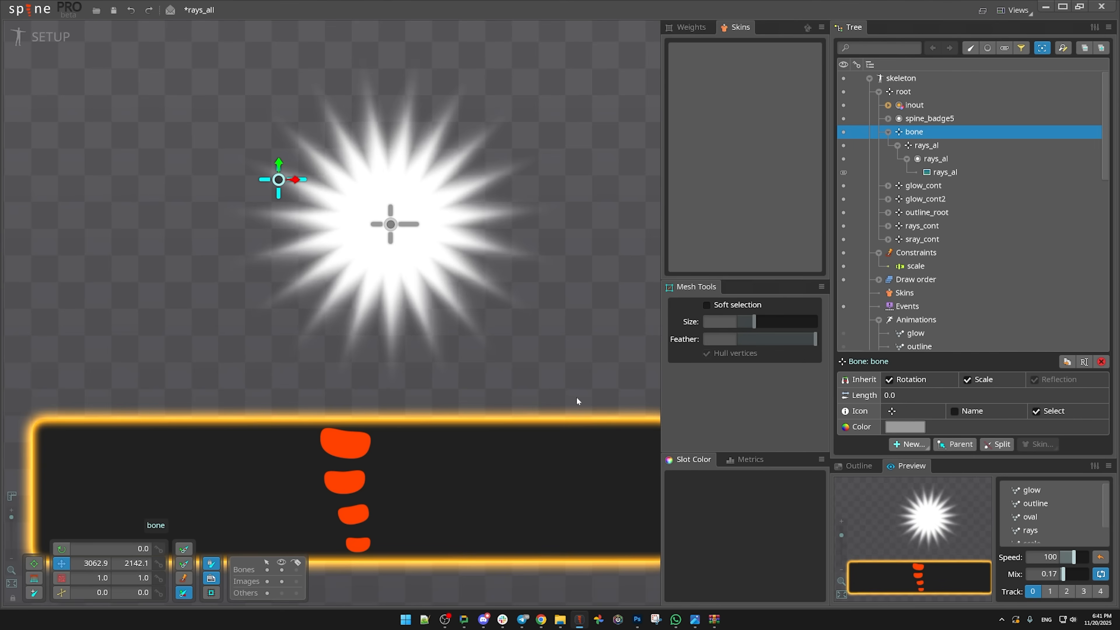
{"action": "key", "text": "ctrl+v"}
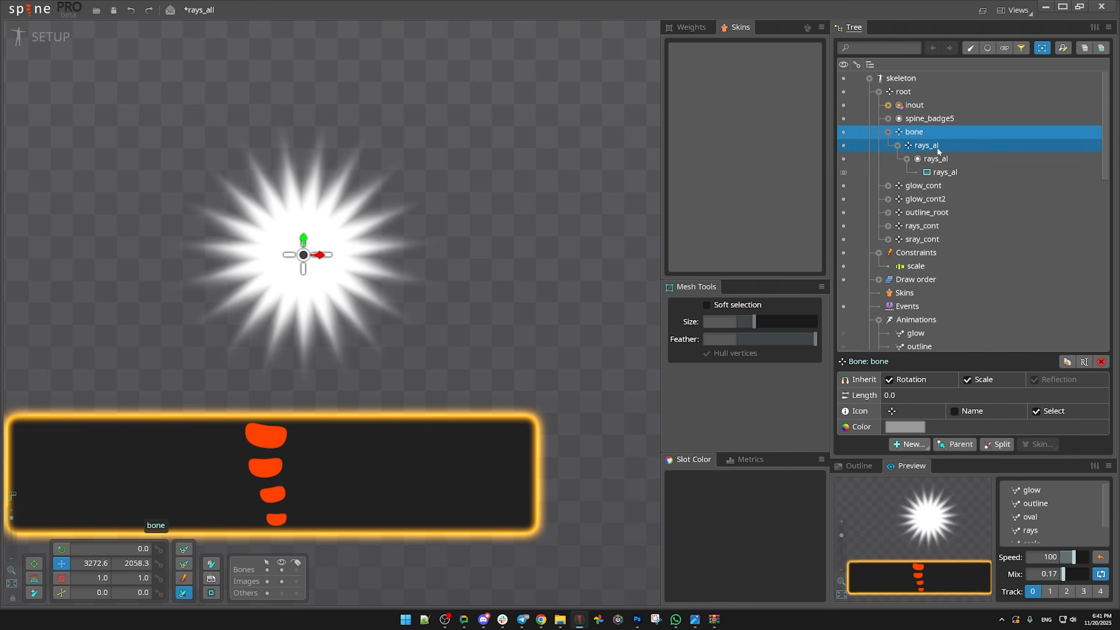
{"action": "left_click", "coordinate": [927, 145]}
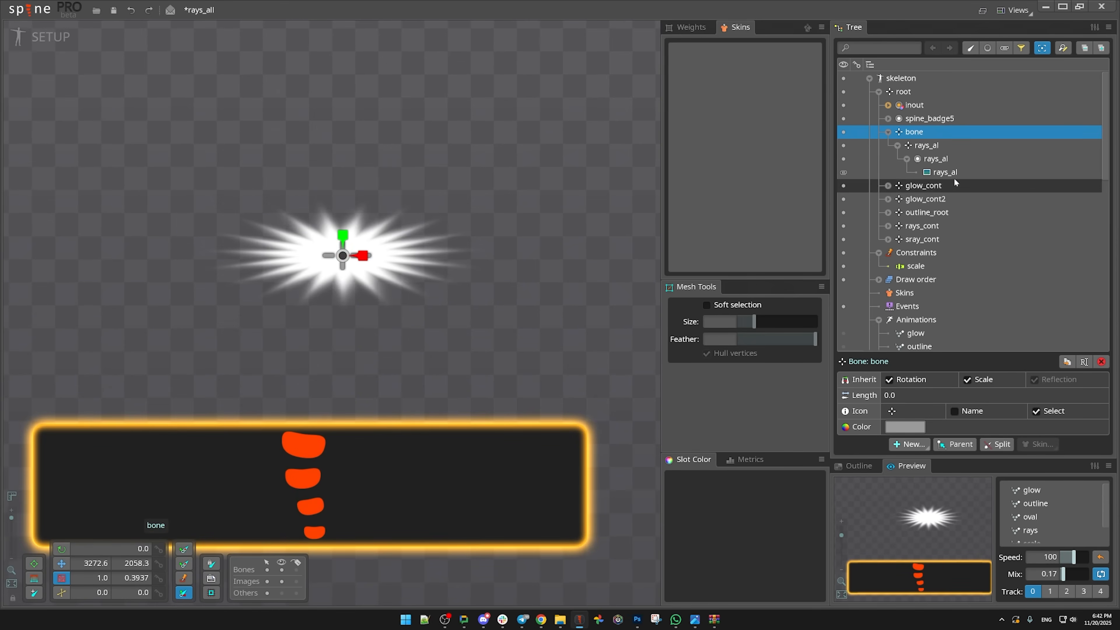
{"action": "left_click", "coordinate": [926, 145]}
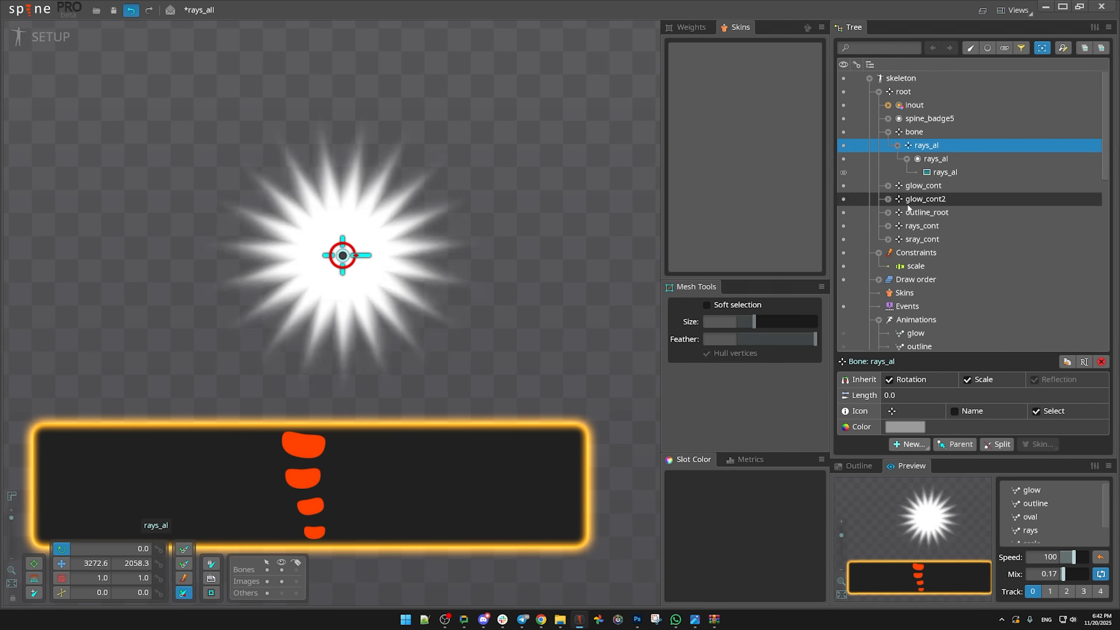
{"action": "left_click", "coordinate": [914, 131]}
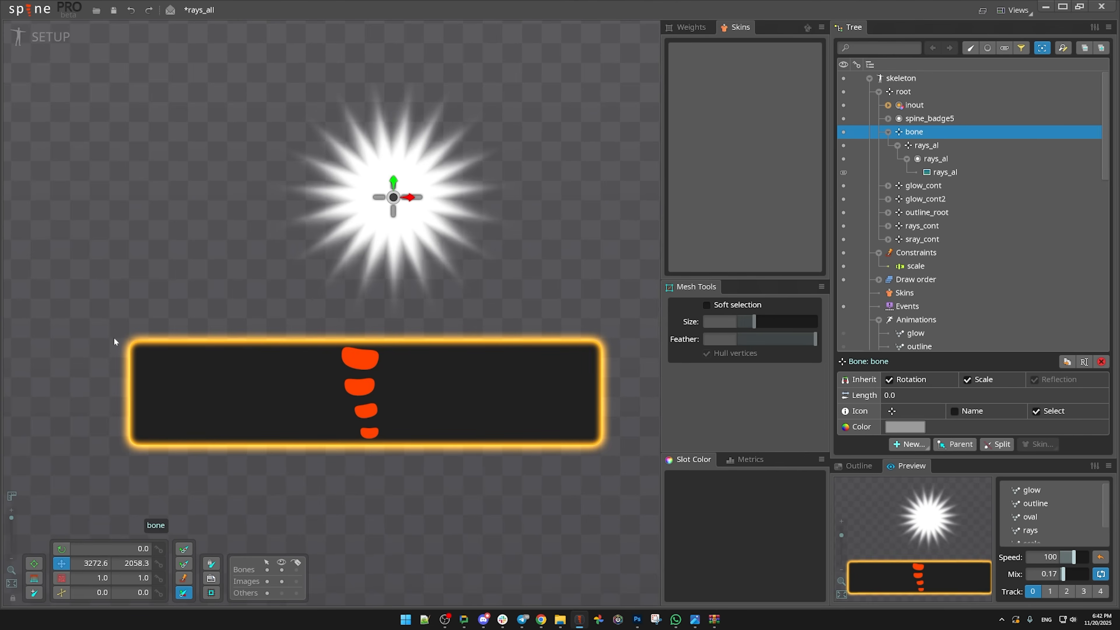
Duplicate the rays slot, rotate the copy, and move the doubled burst onto the badge centre
{"action": "left_click", "coordinate": [935, 159]}
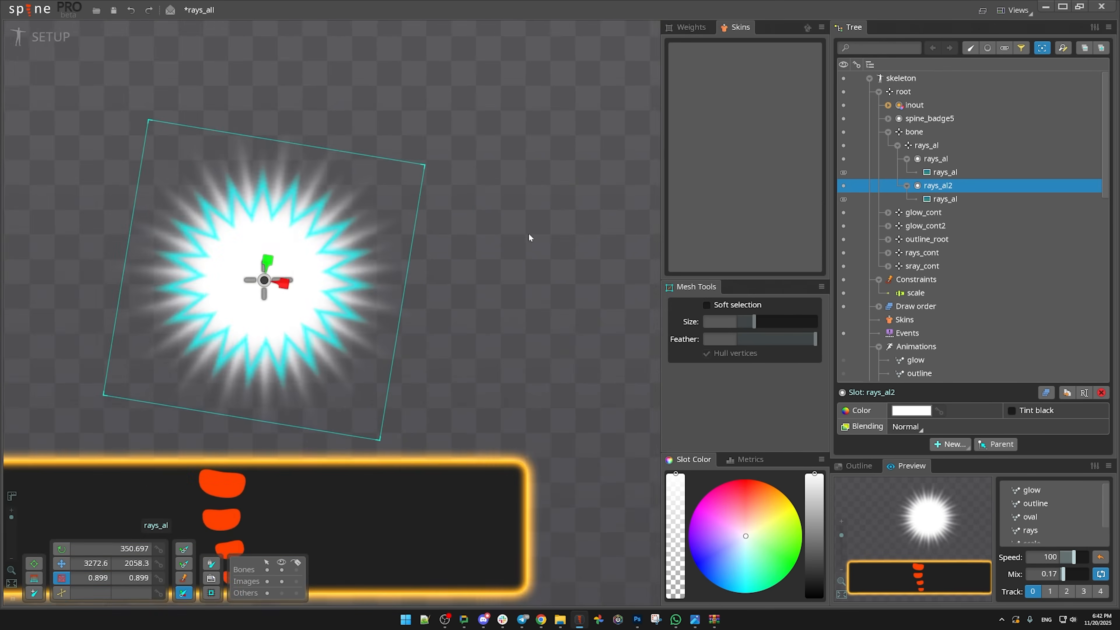
{"action": "left_click", "coordinate": [913, 131]}
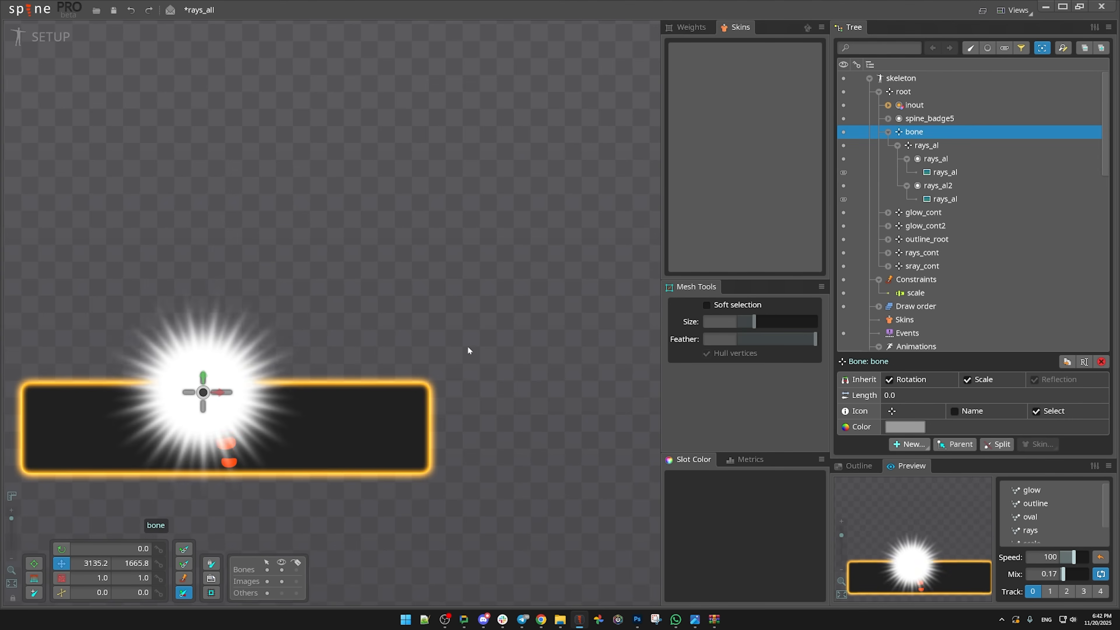
{"action": "left_click_drag", "start_coordinate": [202, 392], "coordinate": [223, 427]}
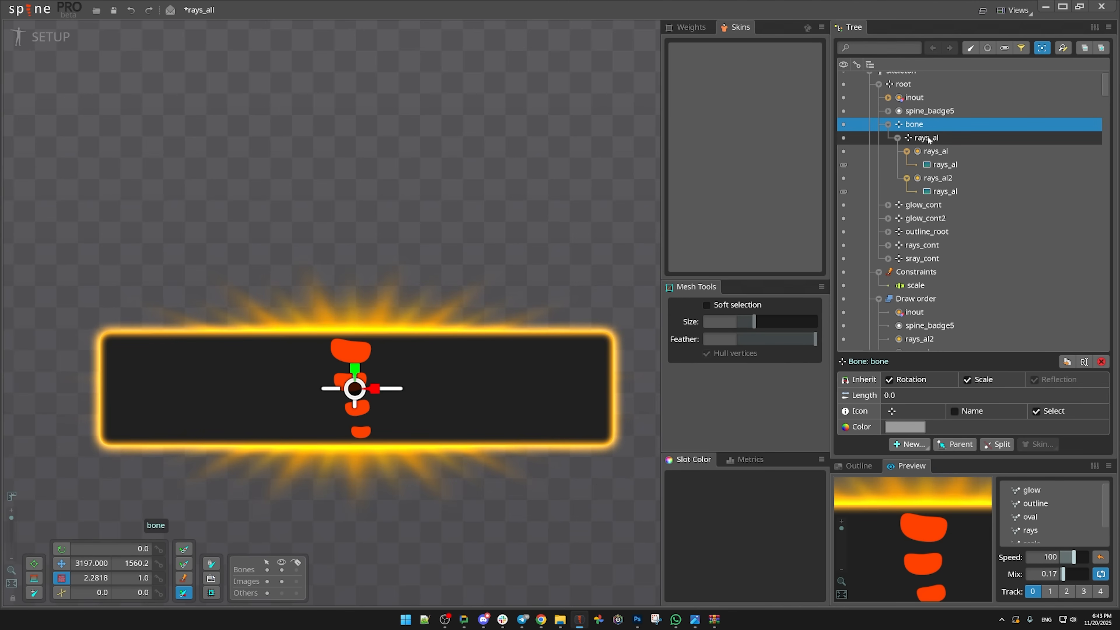
Scale the parent bone to about 2.06 × 0.90 and enter Animate mode on the oval animation
{"action": "left_click", "coordinate": [926, 137]}
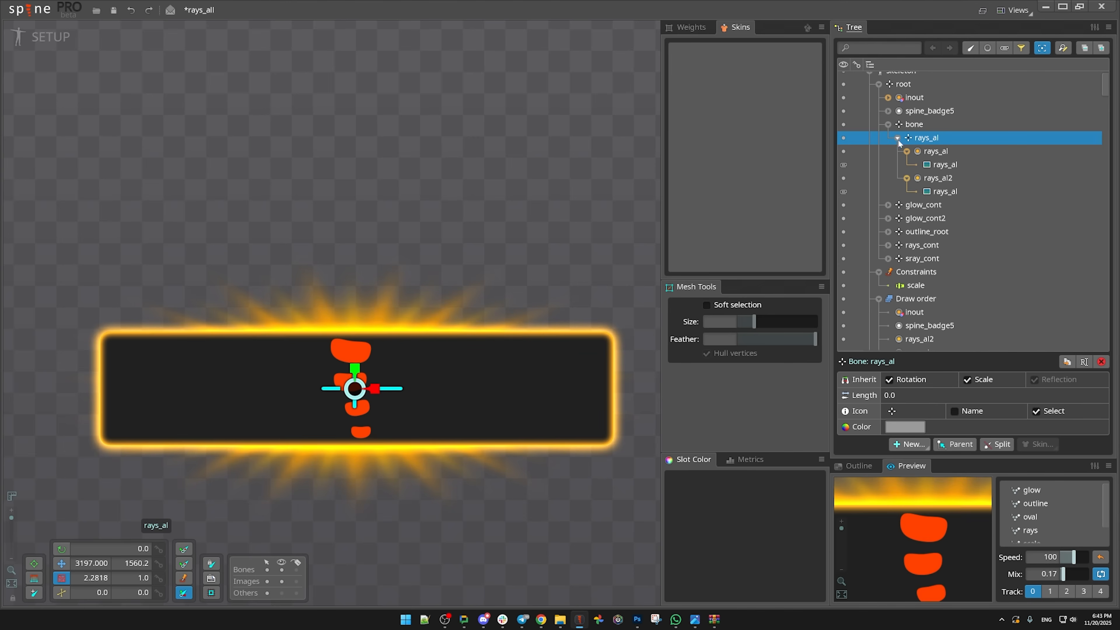
{"action": "left_click", "coordinate": [914, 123]}
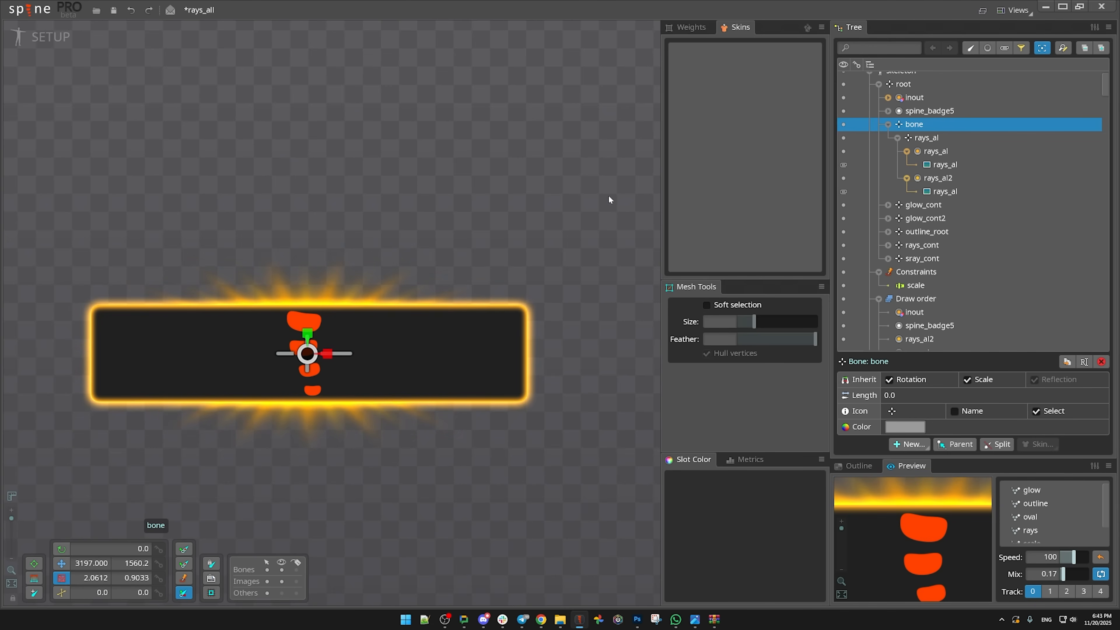
{"action": "left_click", "coordinate": [50, 36]}
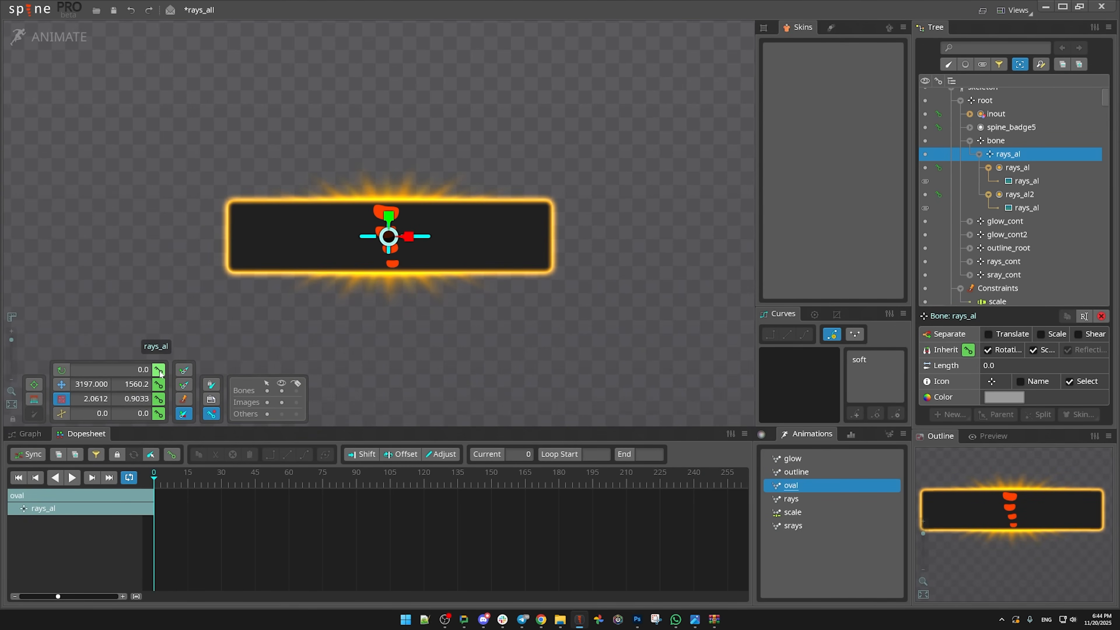
Key rays bone rotation 0 at frame 0 and 360 at frame 2098 with a Linear curve, then return to setup
{"action": "left_click", "coordinate": [158, 369]}
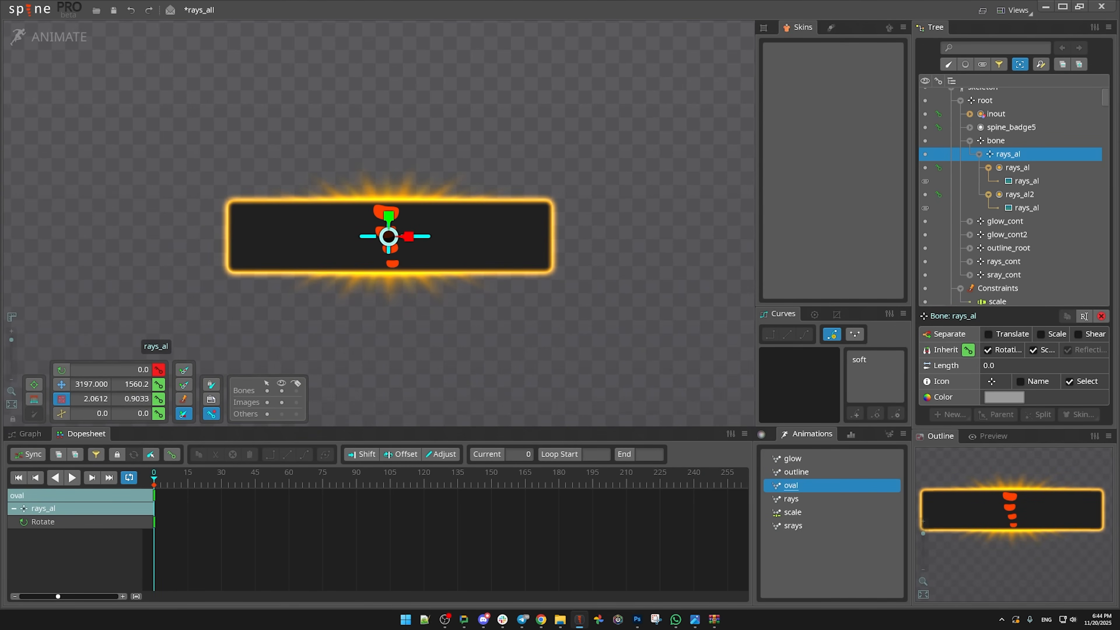
{"action": "left_click", "coordinate": [184, 370]}
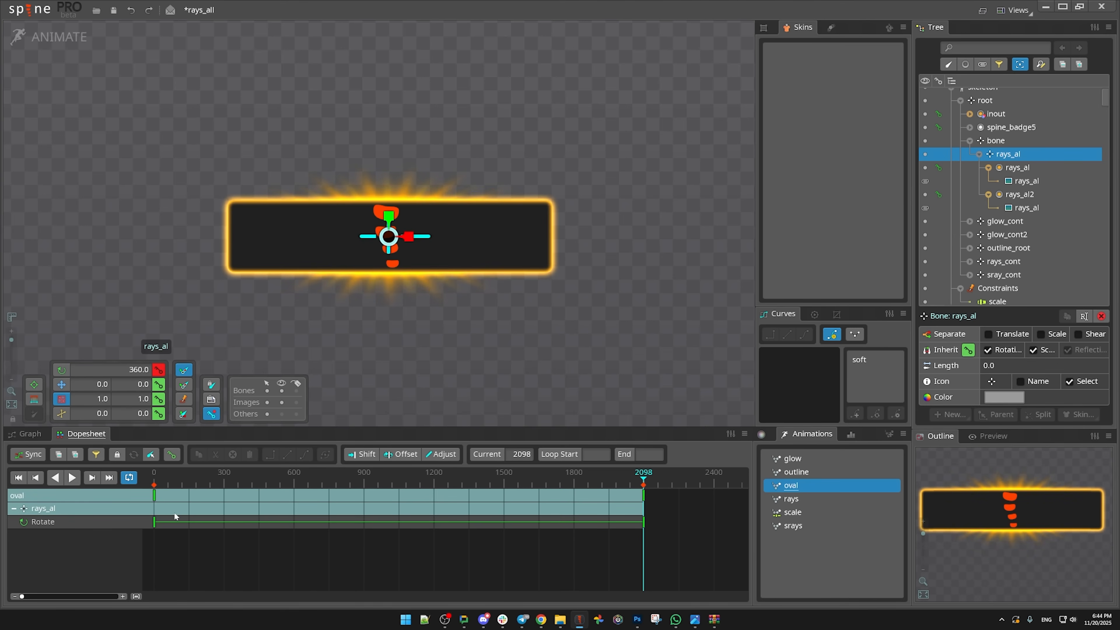
{"action": "left_click", "coordinate": [71, 478]}
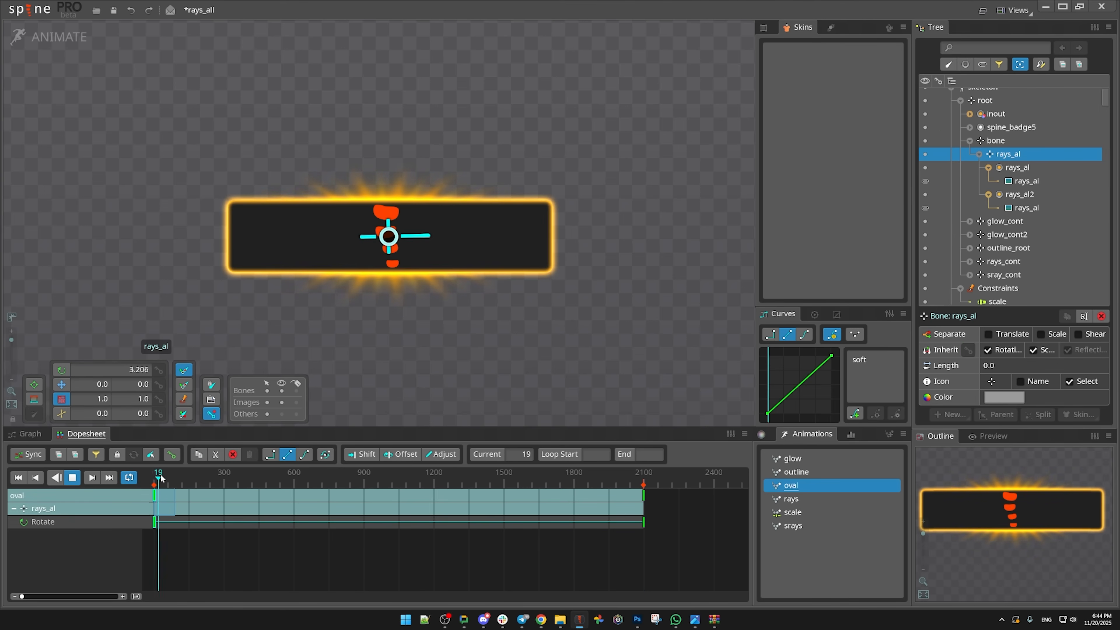
{"action": "left_click", "coordinate": [71, 478]}
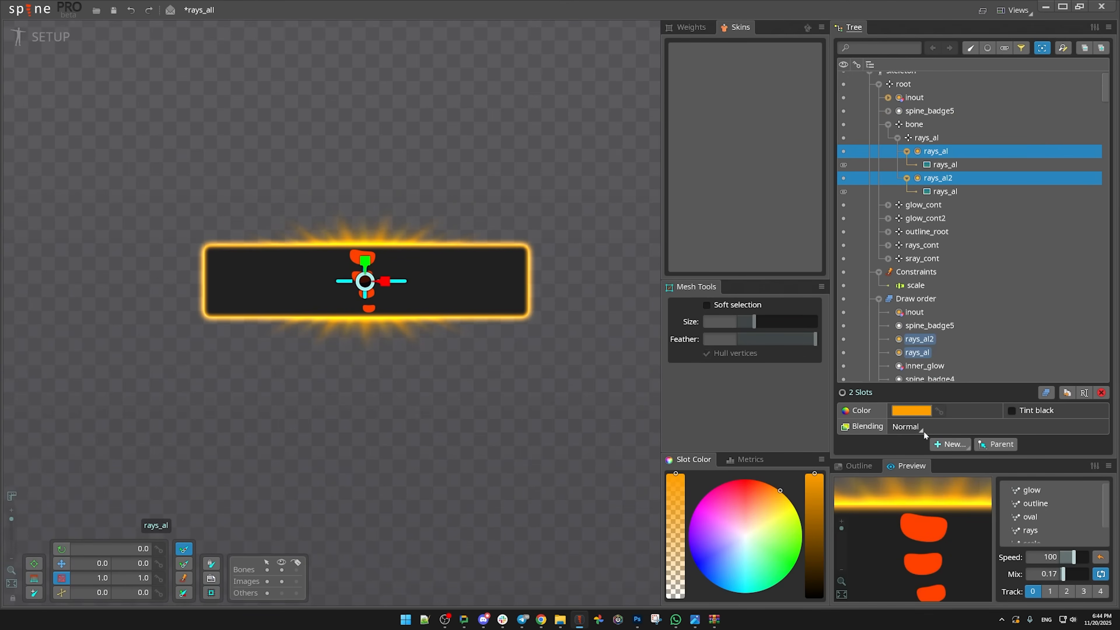
Set the rays_al and rays_al2 slots to Additive blending and play the spinning rays
{"action": "left_click", "coordinate": [59, 36]}
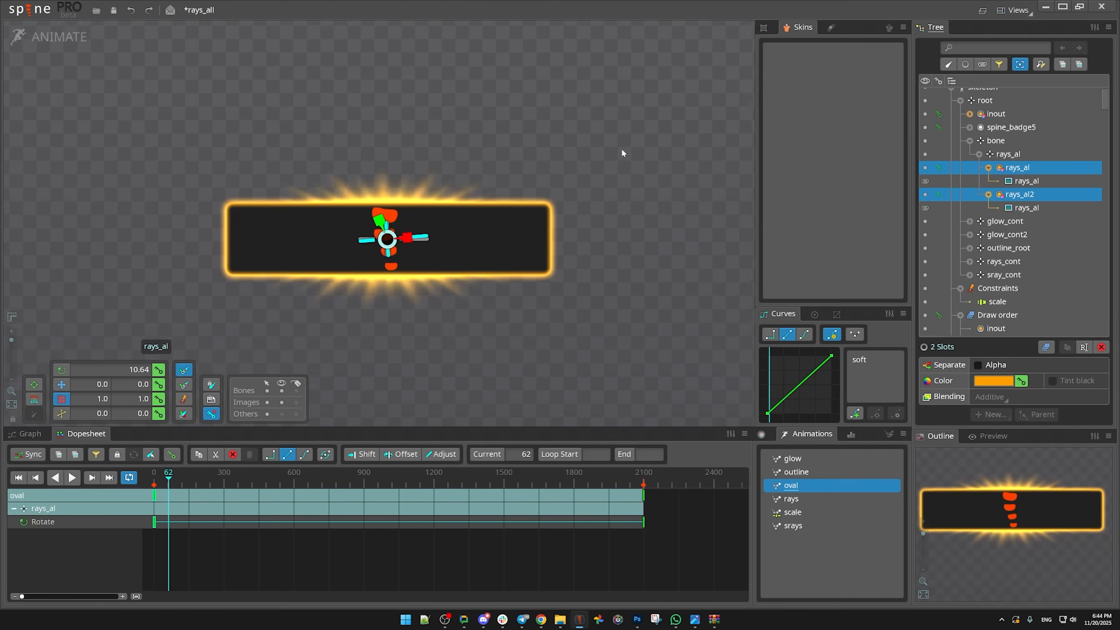
{"action": "left_click", "coordinate": [71, 477]}
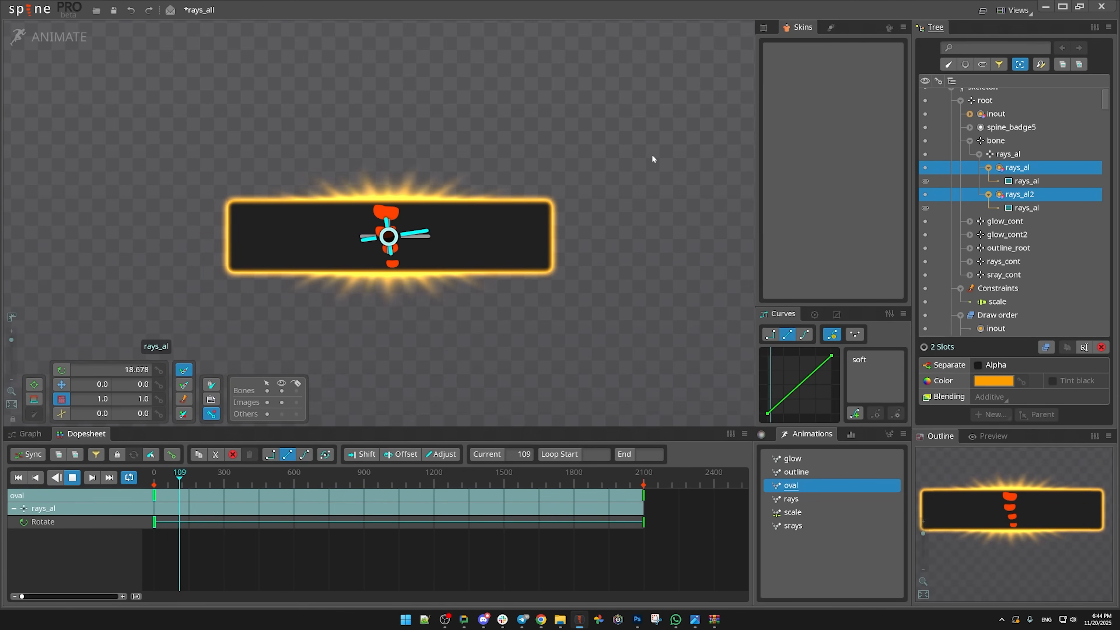